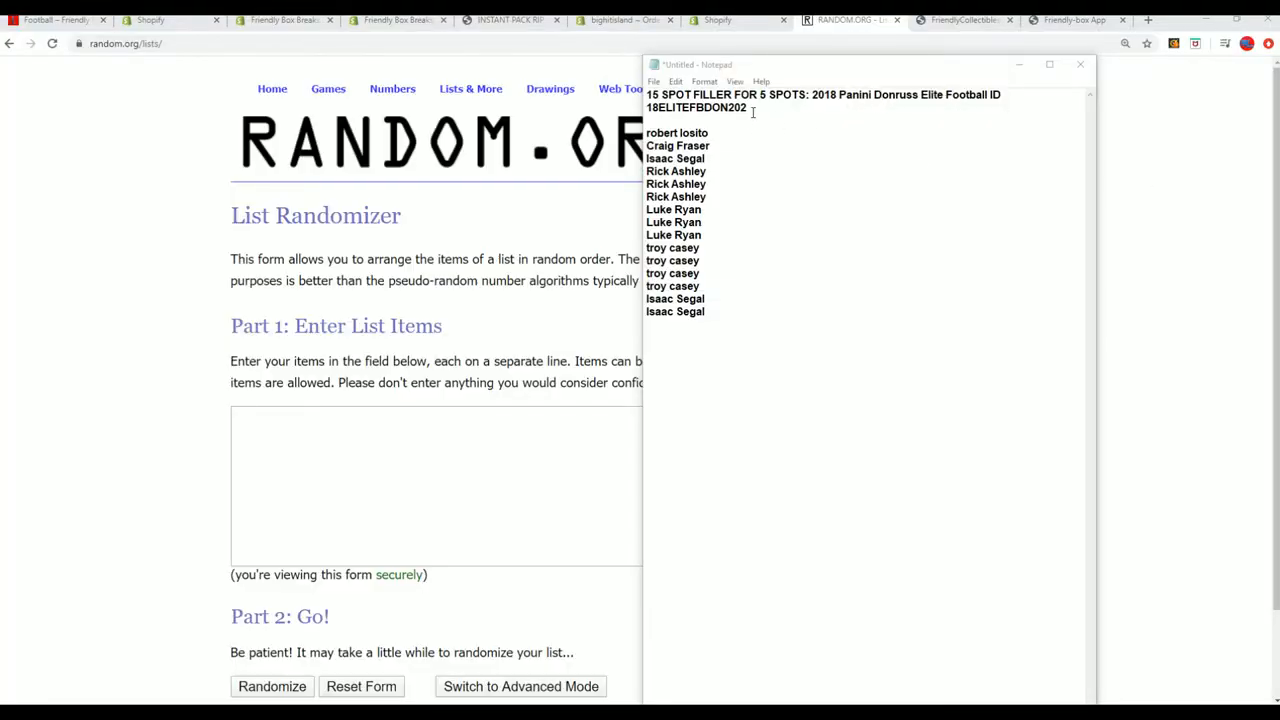
- Copy the 15 participant names from Notepad and paste them into the List Randomizer items box
{"action": "left_click_drag", "start_coordinate": [674, 286], "coordinate": [704, 312]}
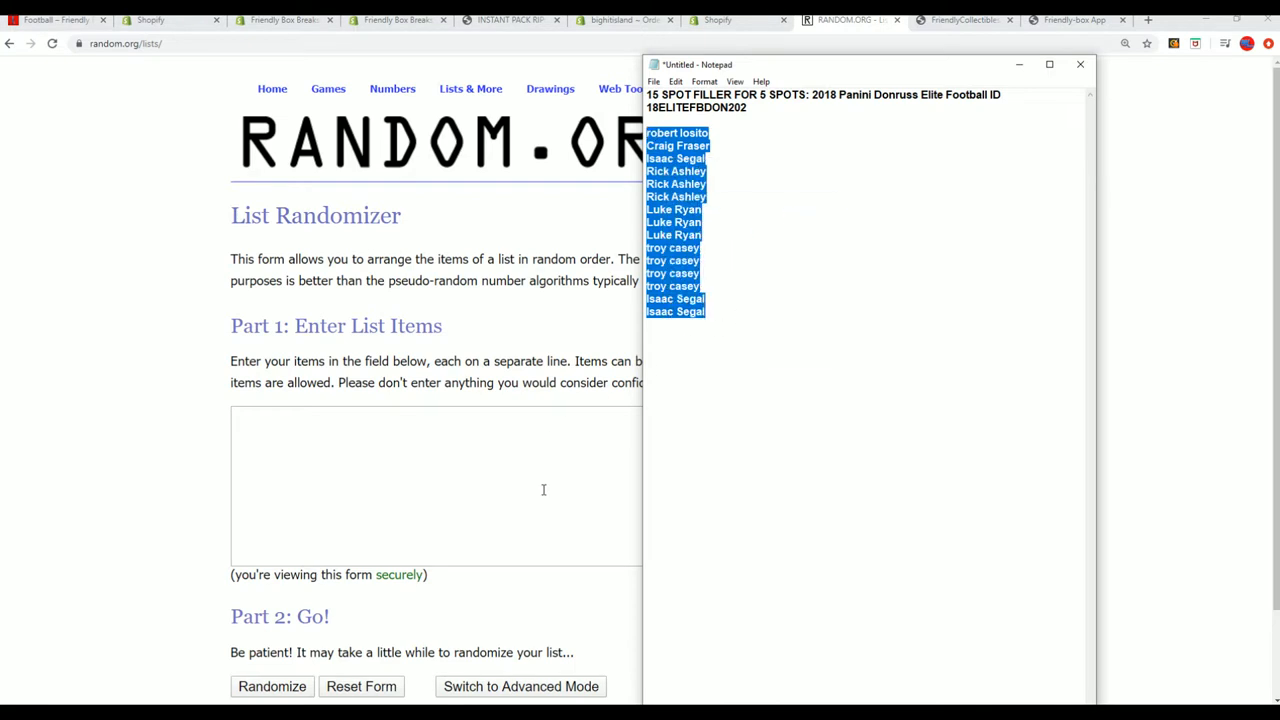
{"action": "right_click", "coordinate": [236, 414]}
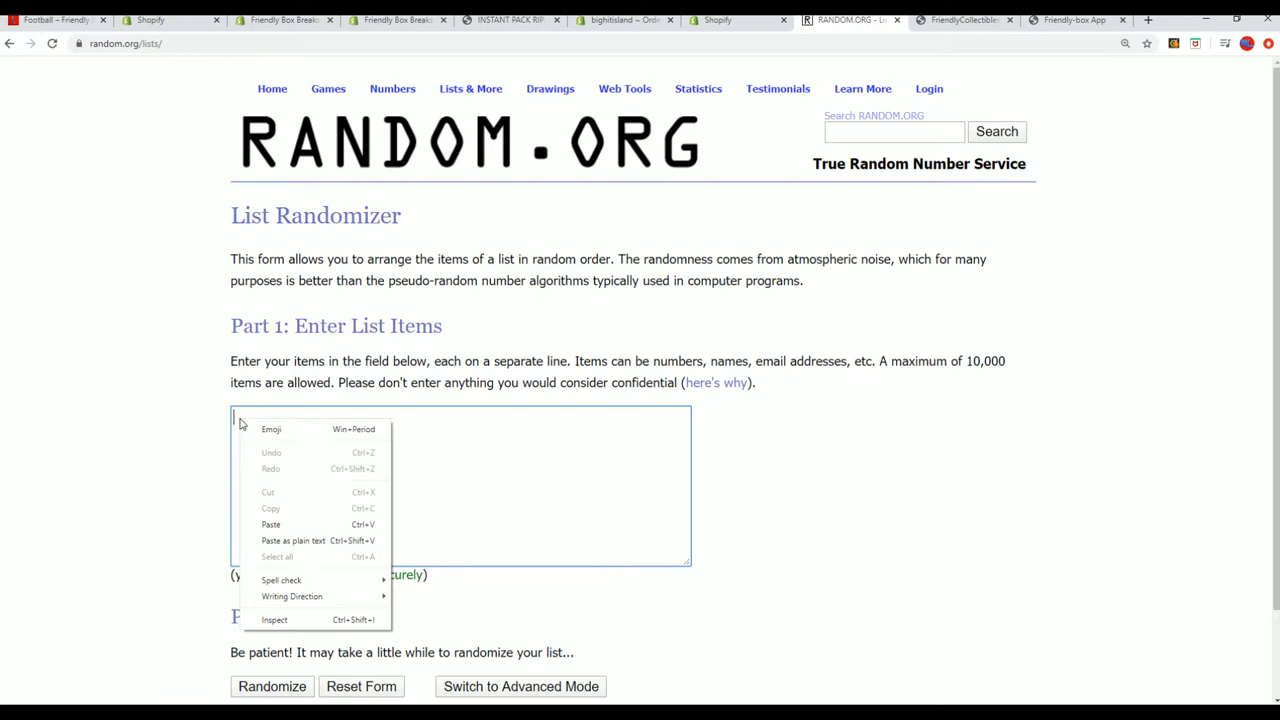
{"action": "left_click", "coordinate": [270, 524]}
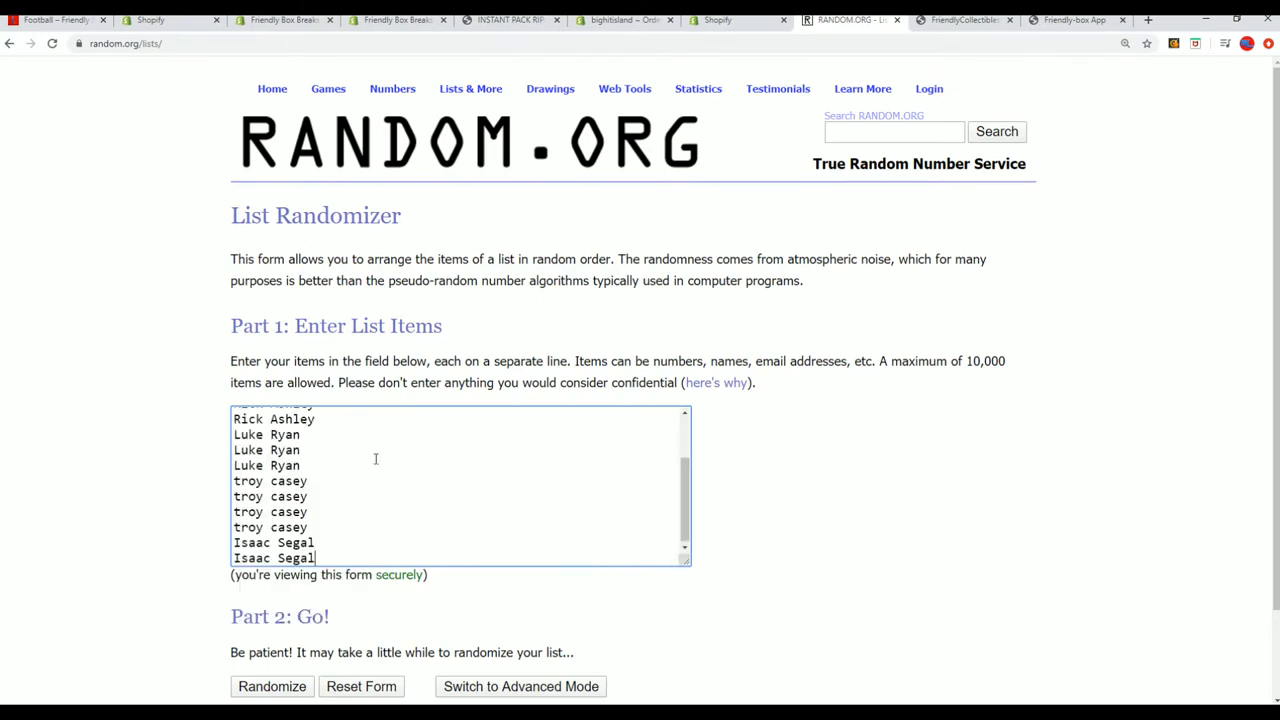
{"action": "mouse_move", "coordinate": [716, 572]}
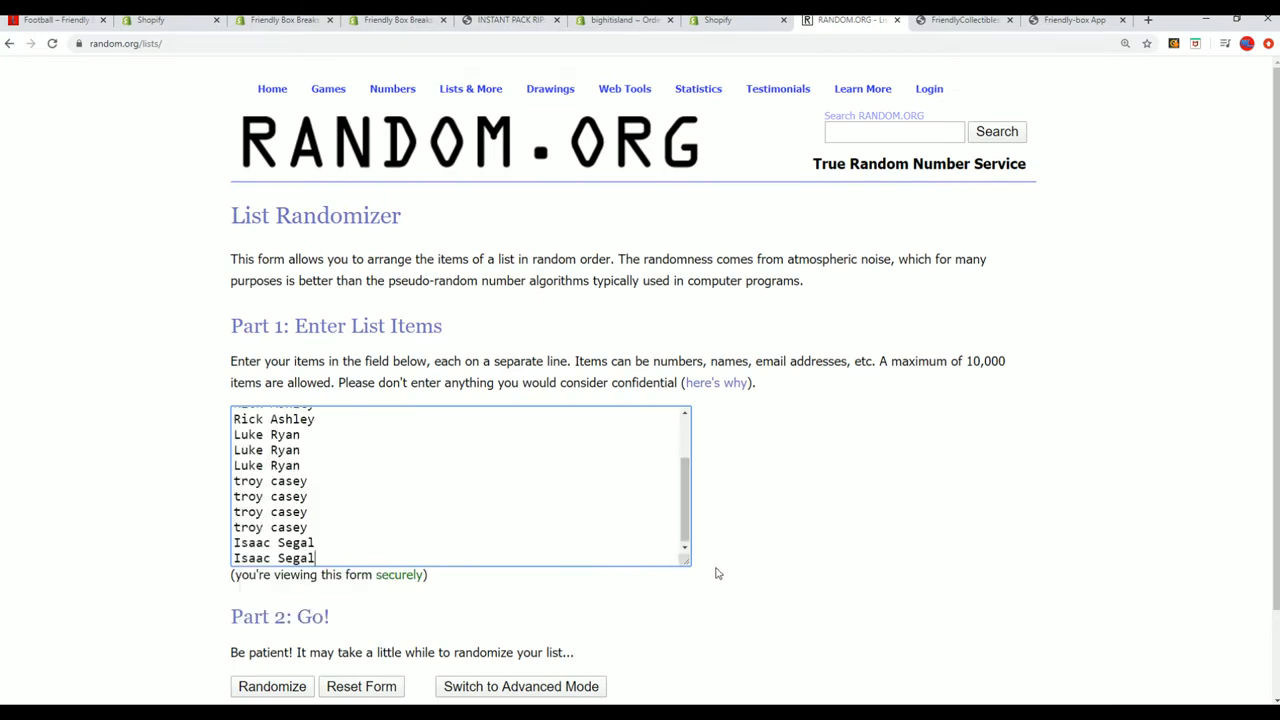
{"action": "scroll", "scroll_direction": "down", "scroll_amount": 3}
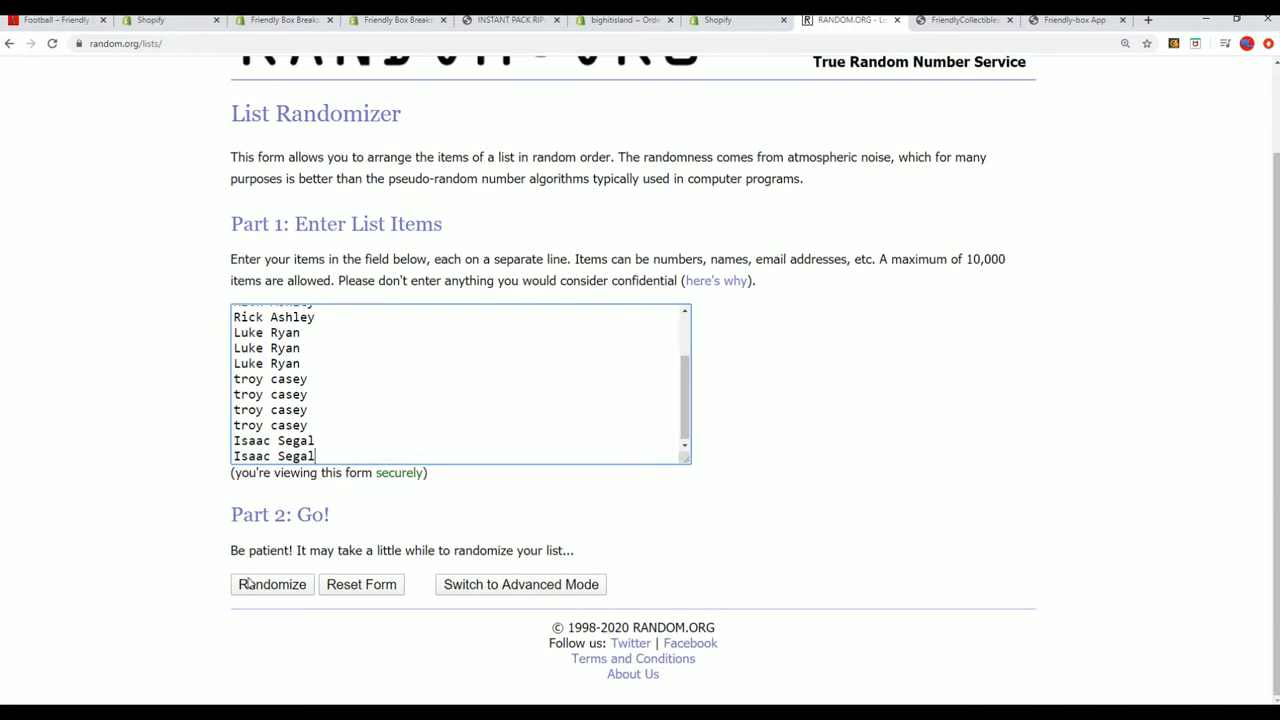
- Randomize the 15 names, then rerun with Again! until the page reports 7 randomizations
{"action": "left_click", "coordinate": [272, 584]}
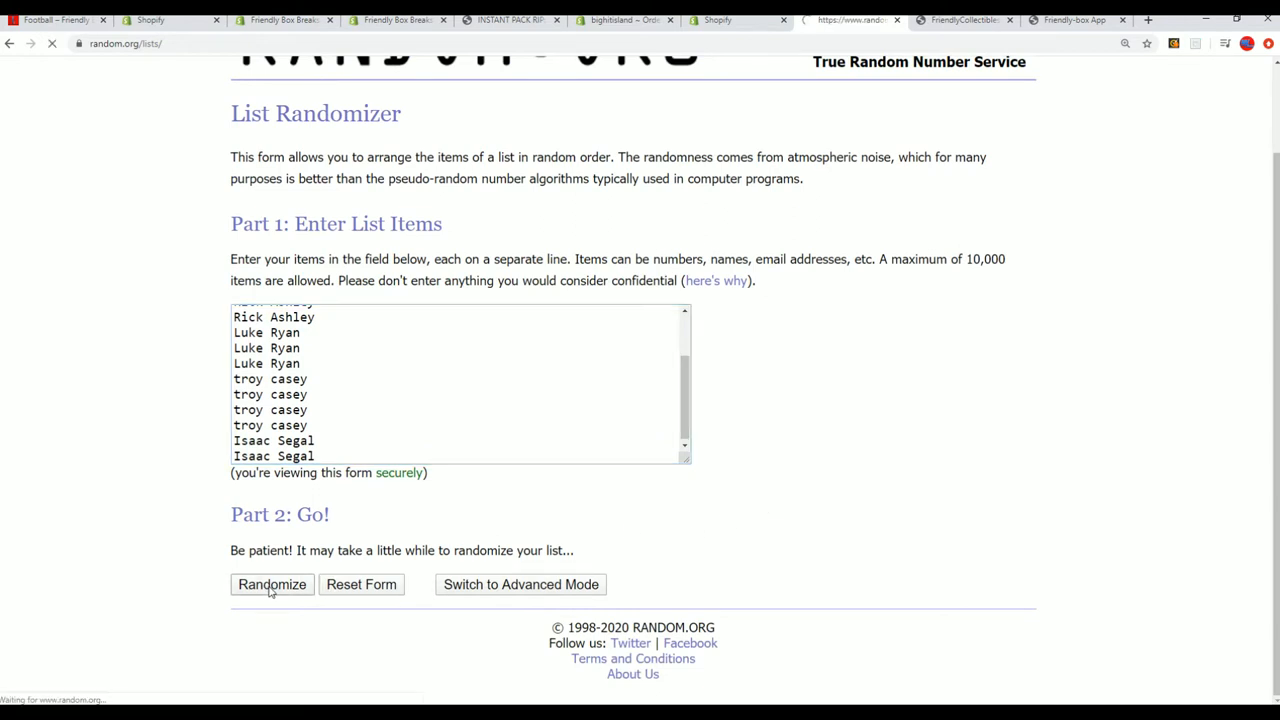
{"action": "left_click", "coordinate": [272, 584]}
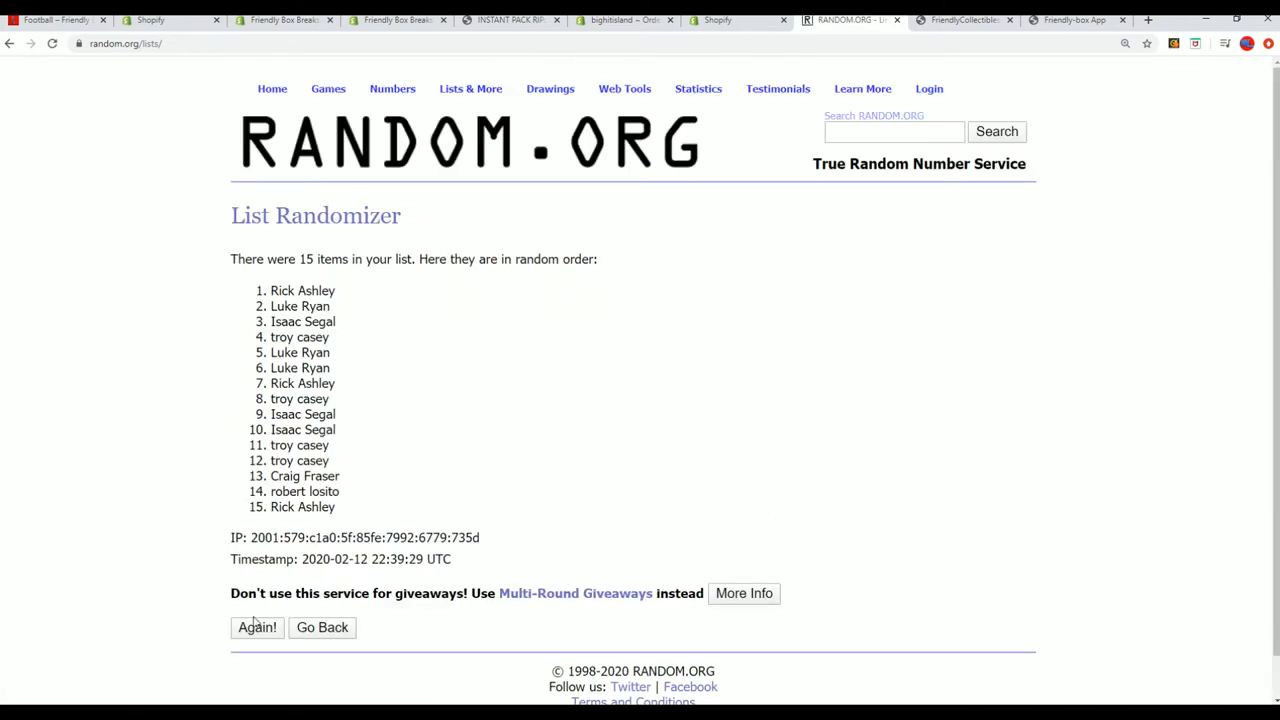
{"action": "left_click", "coordinate": [256, 628]}
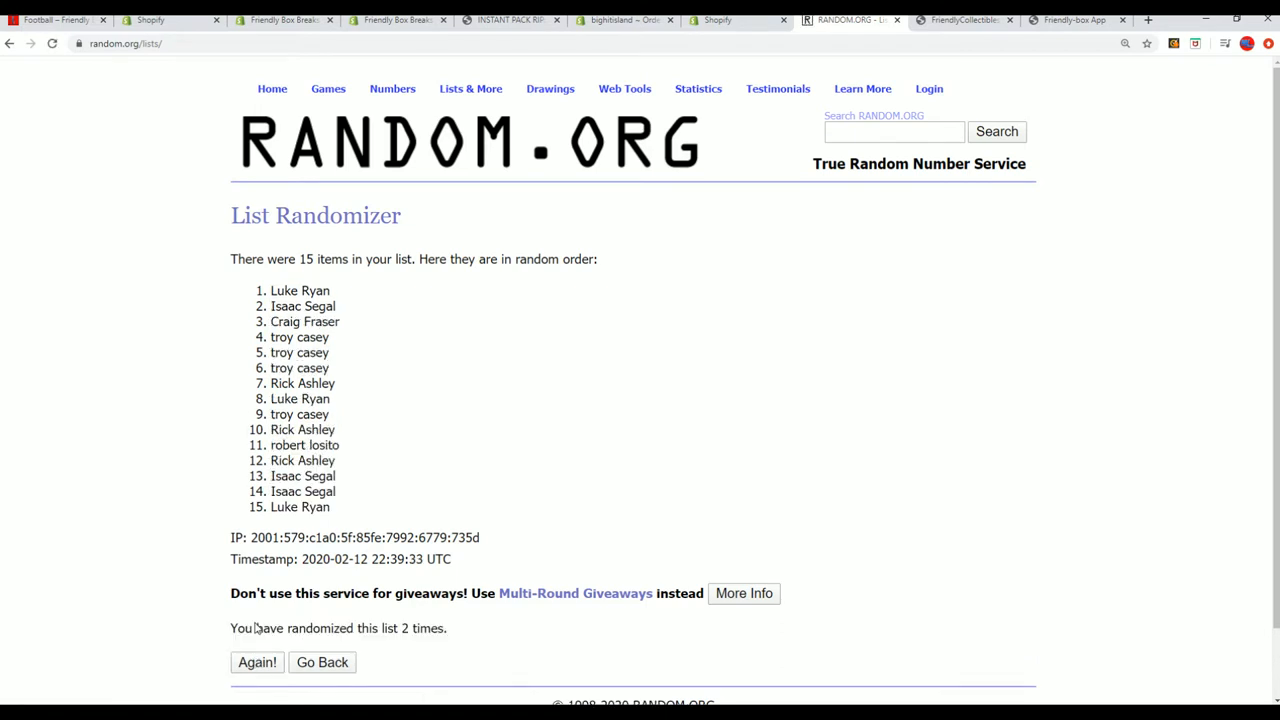
{"action": "mouse_move", "coordinate": [250, 648]}
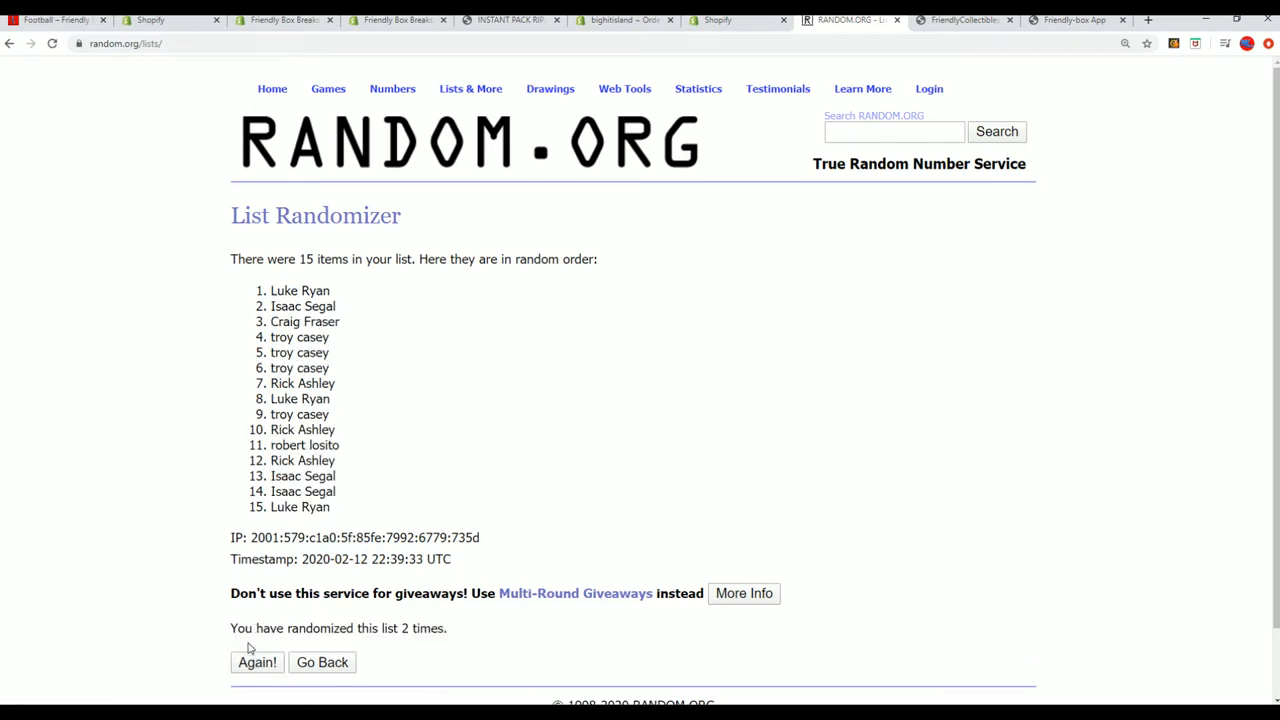
{"action": "left_click", "coordinate": [256, 662]}
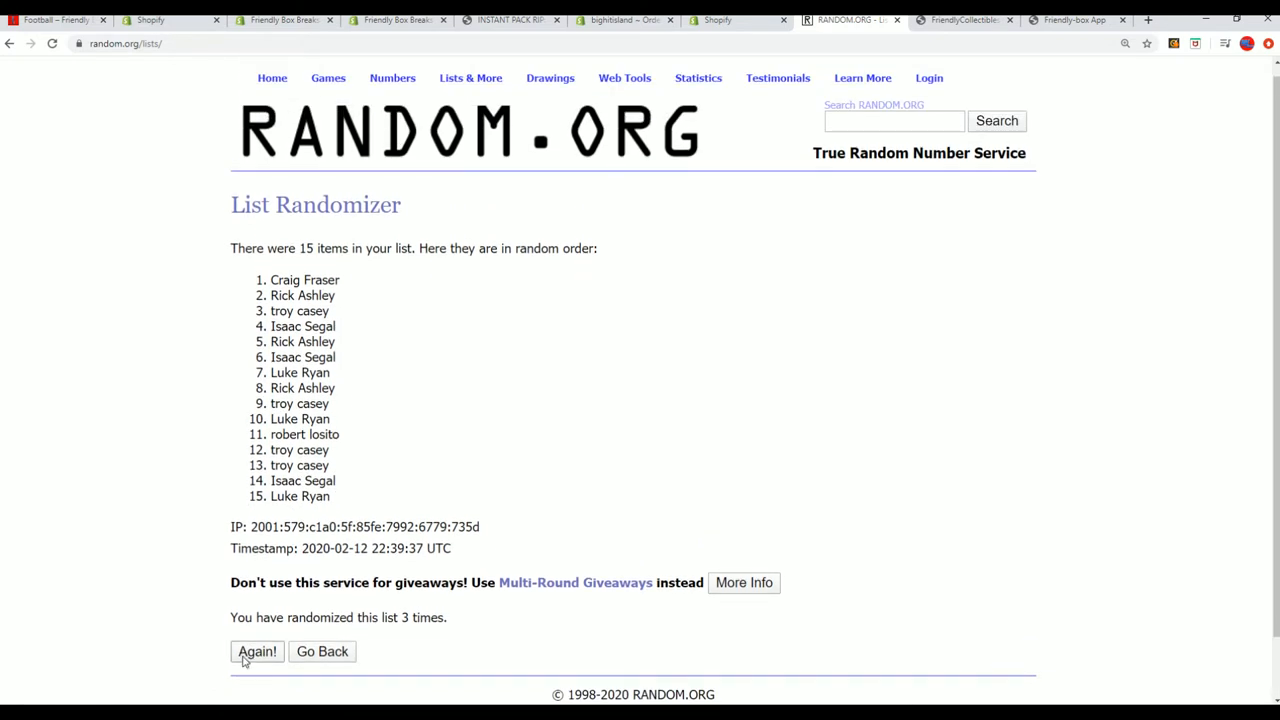
{"action": "left_click", "coordinate": [256, 652]}
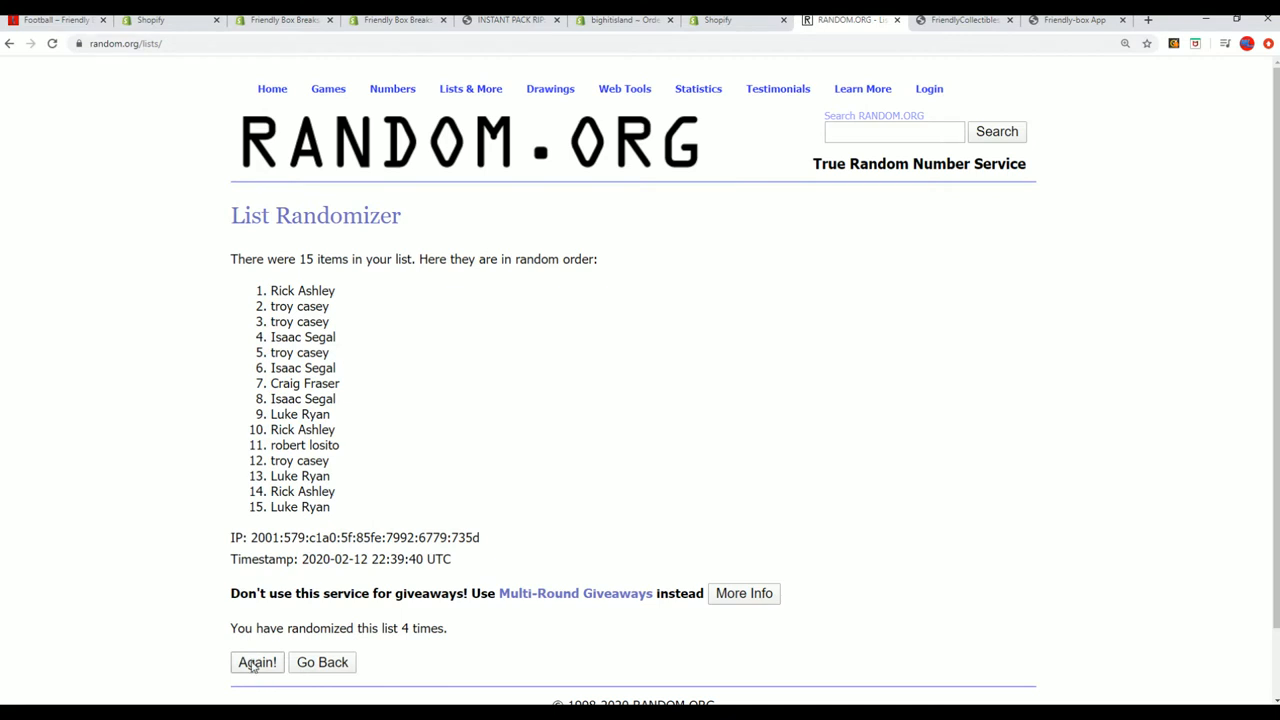
{"action": "left_click", "coordinate": [256, 662]}
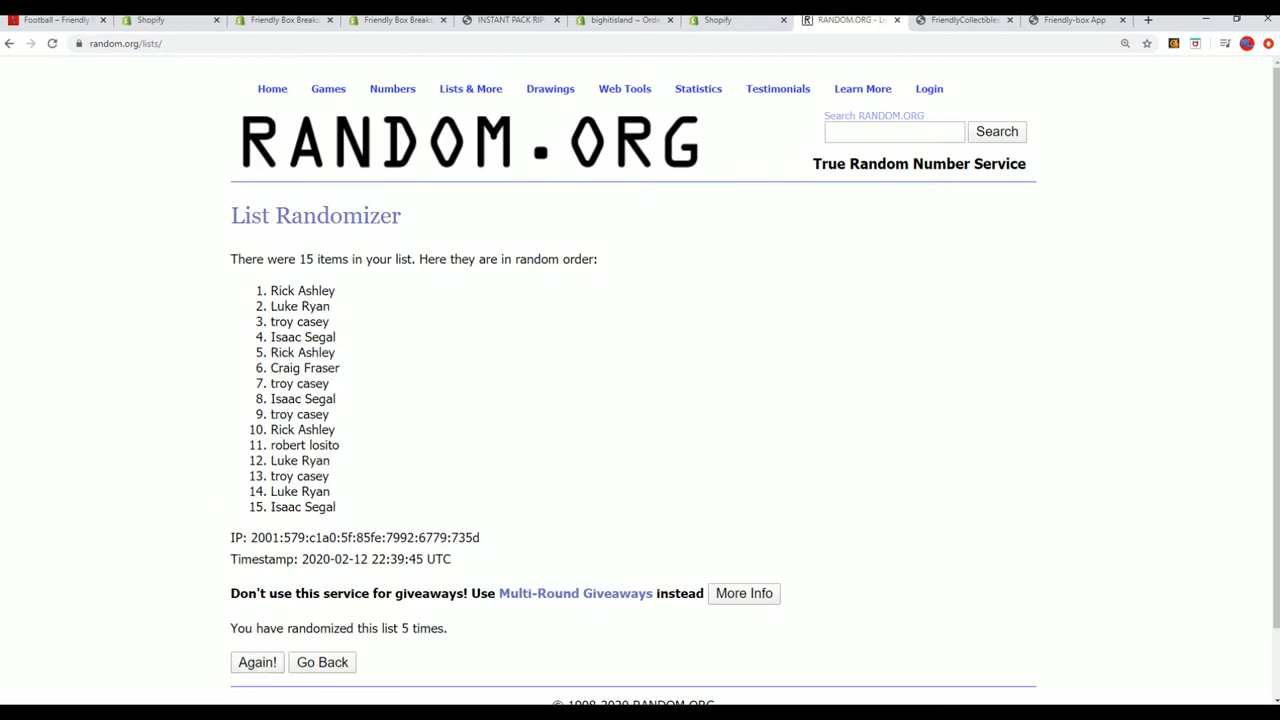
{"action": "mouse_move", "coordinate": [92, 420]}
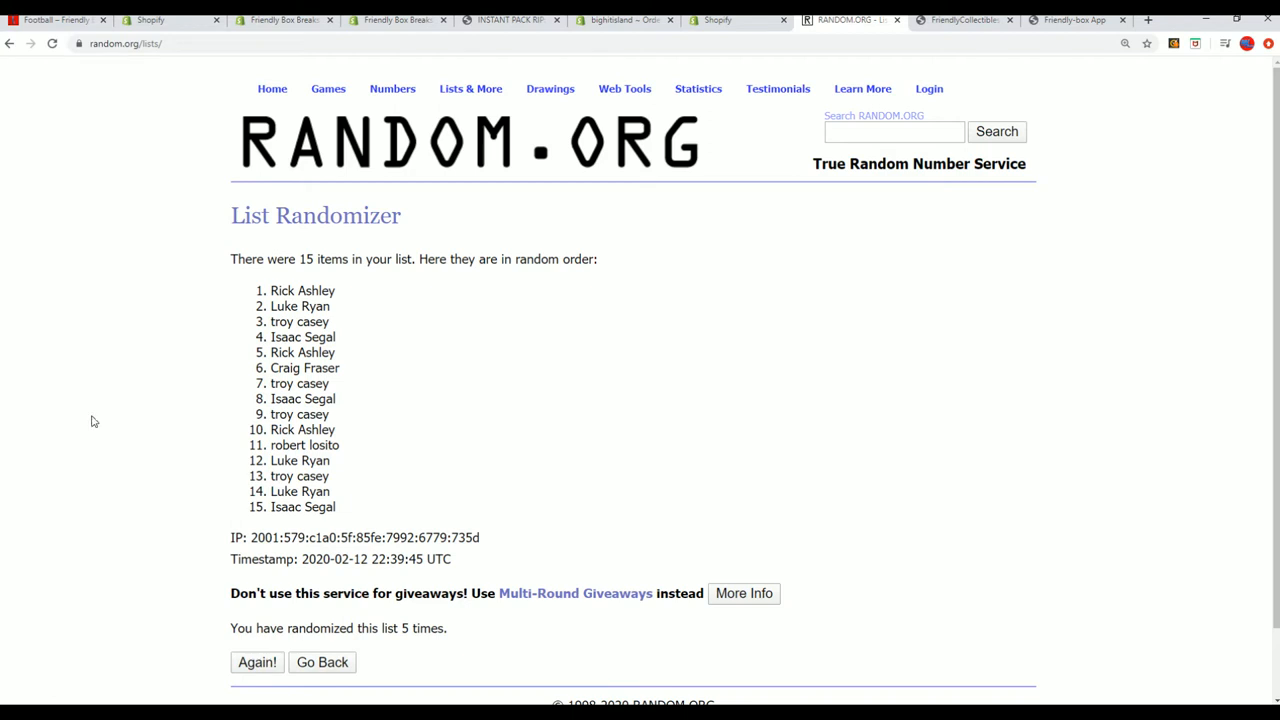
{"action": "left_click", "coordinate": [256, 662]}
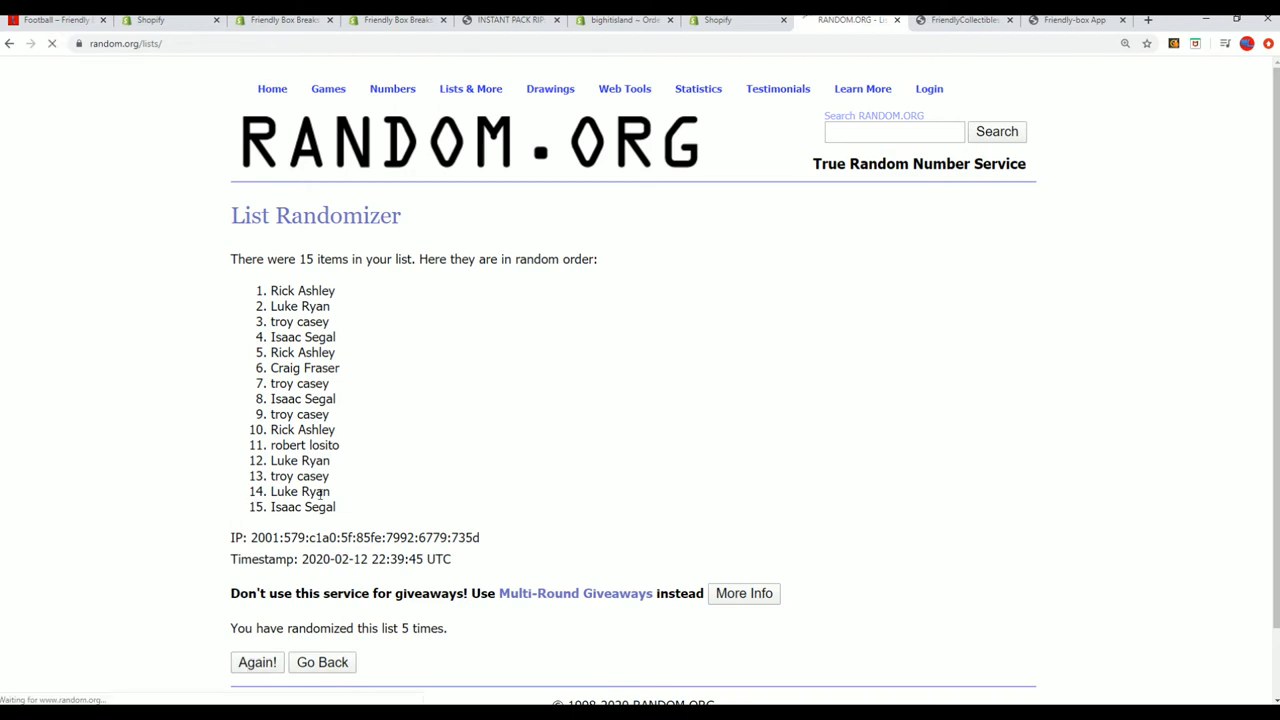
{"action": "left_click", "coordinate": [256, 662]}
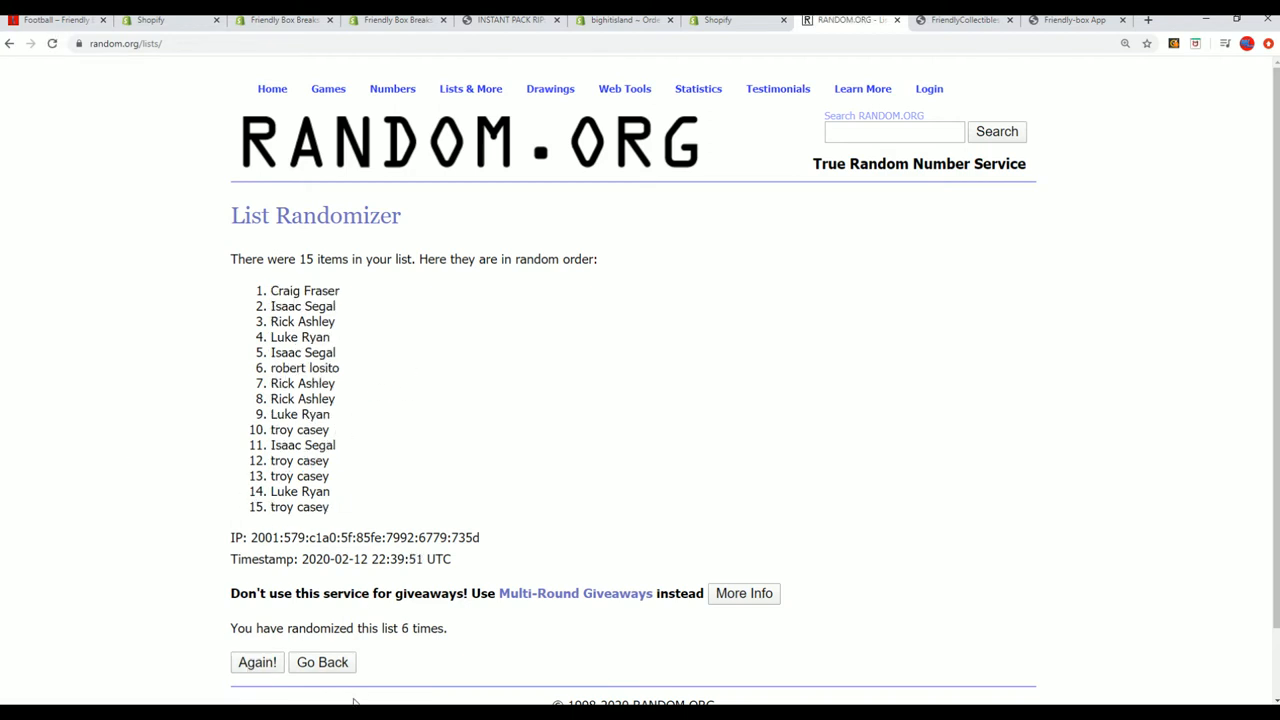
{"action": "mouse_move", "coordinate": [256, 662]}
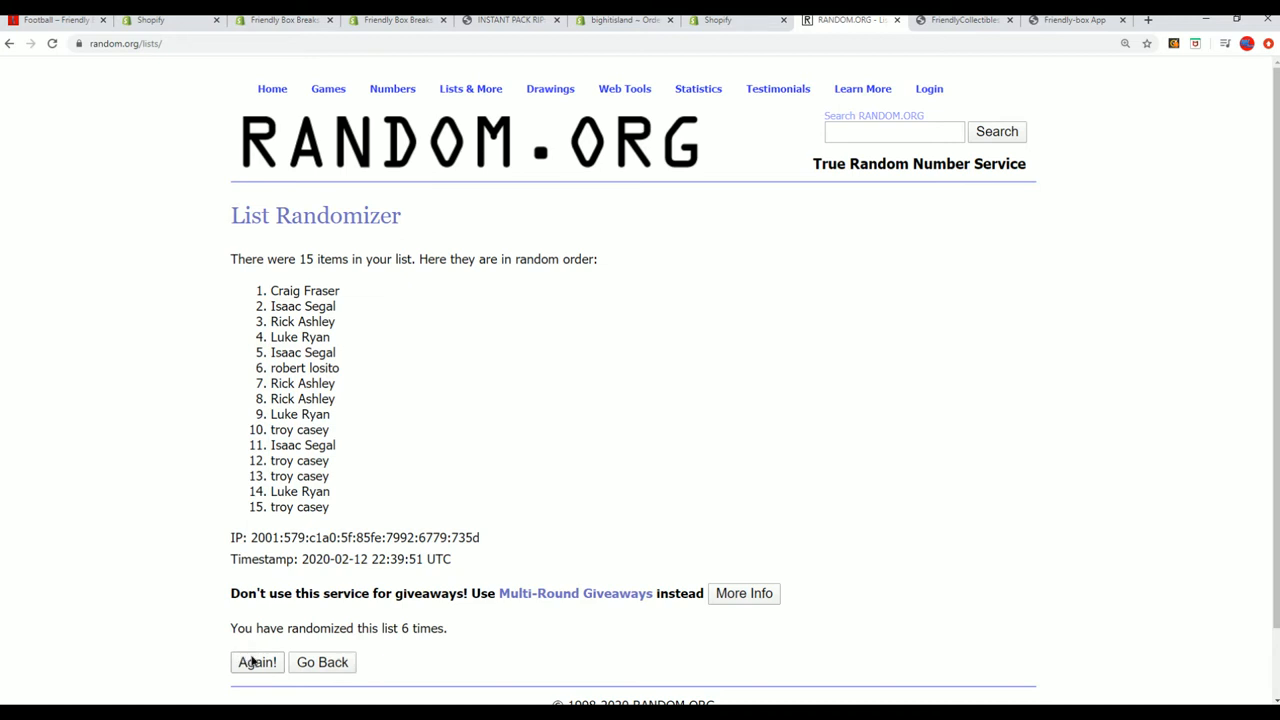
{"action": "left_click", "coordinate": [256, 662]}
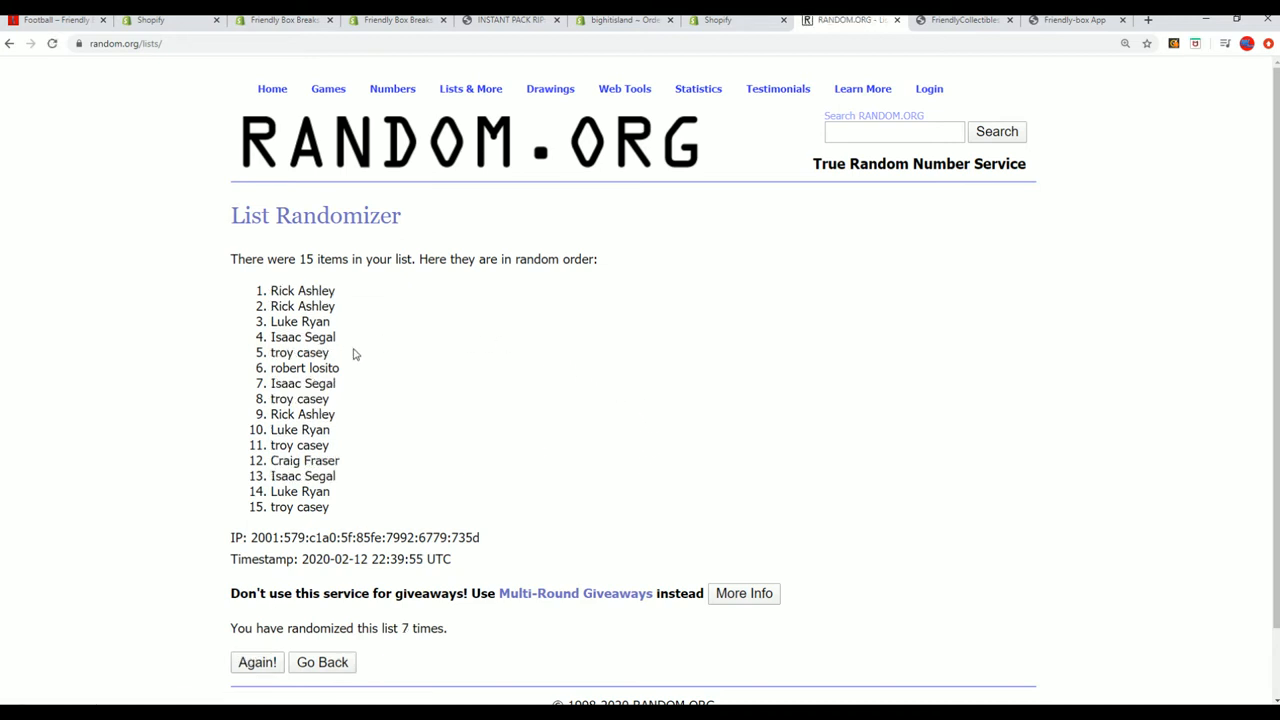
- Highlight result lines 1–5 as the winners, then switch to the store's Football products page
{"action": "left_click_drag", "start_coordinate": [270, 290], "coordinate": [330, 356]}
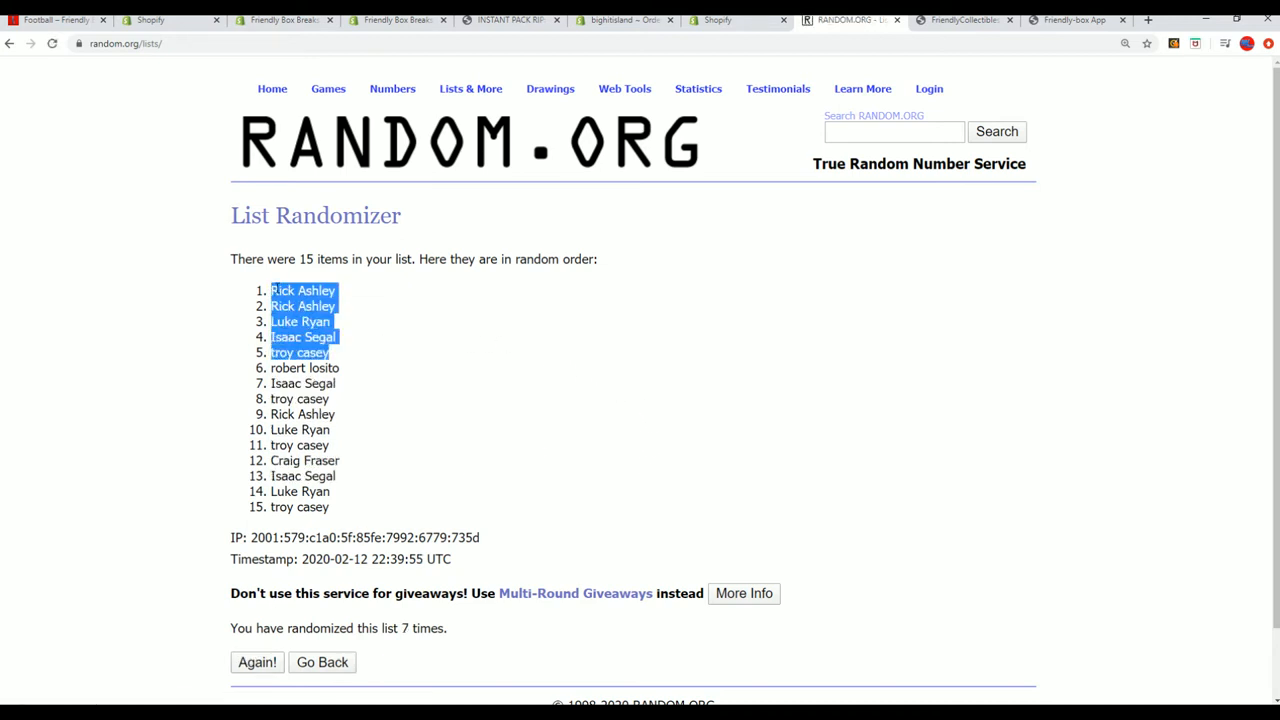
{"action": "mouse_move", "coordinate": [364, 380]}
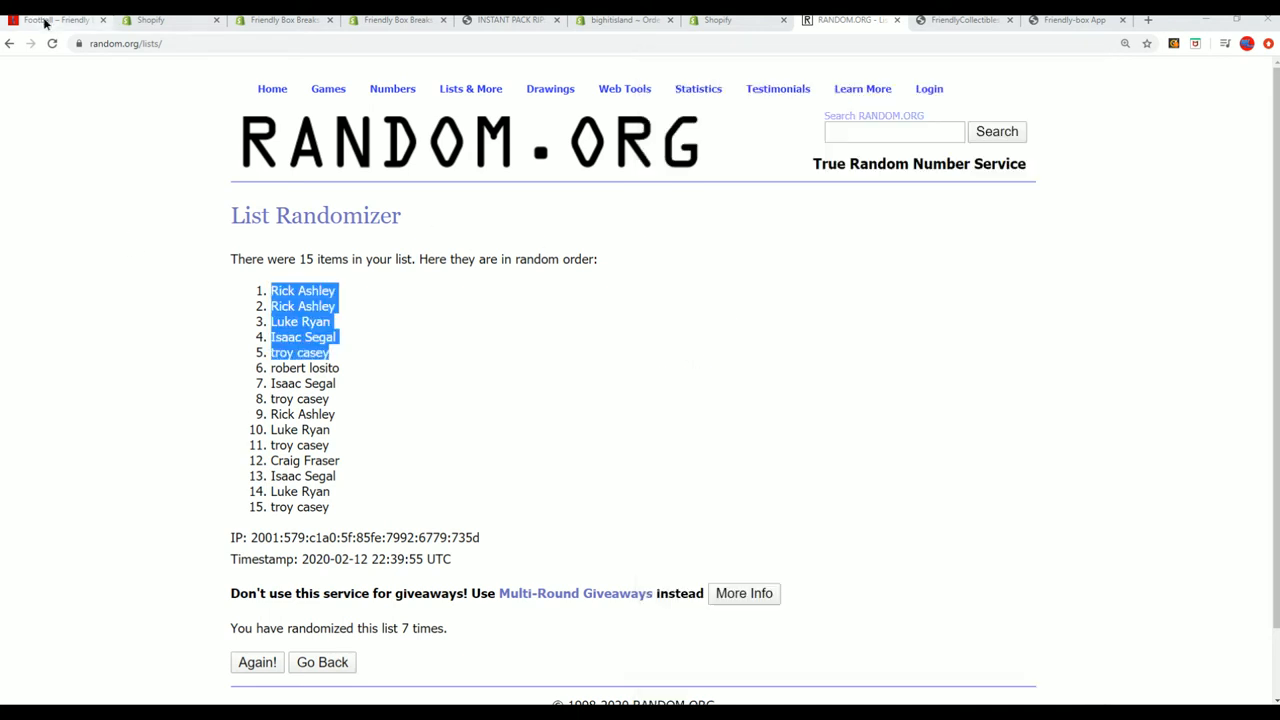
{"action": "left_click", "coordinate": [56, 20]}
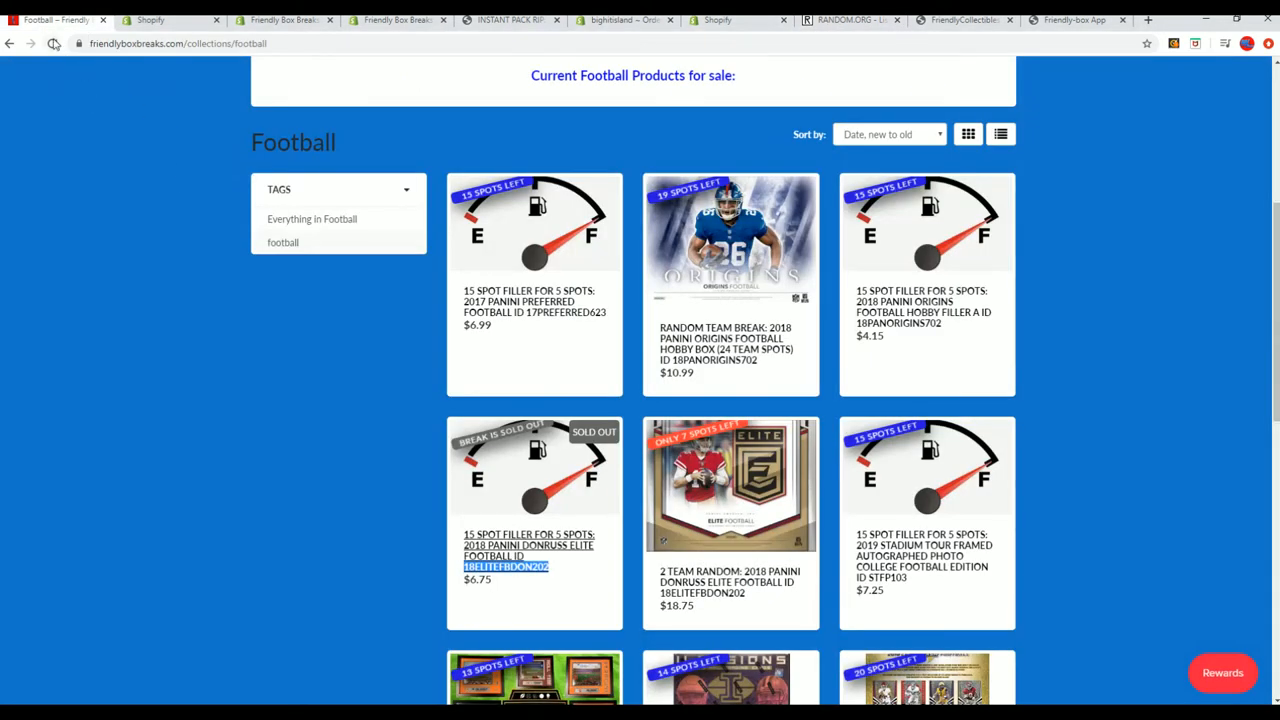